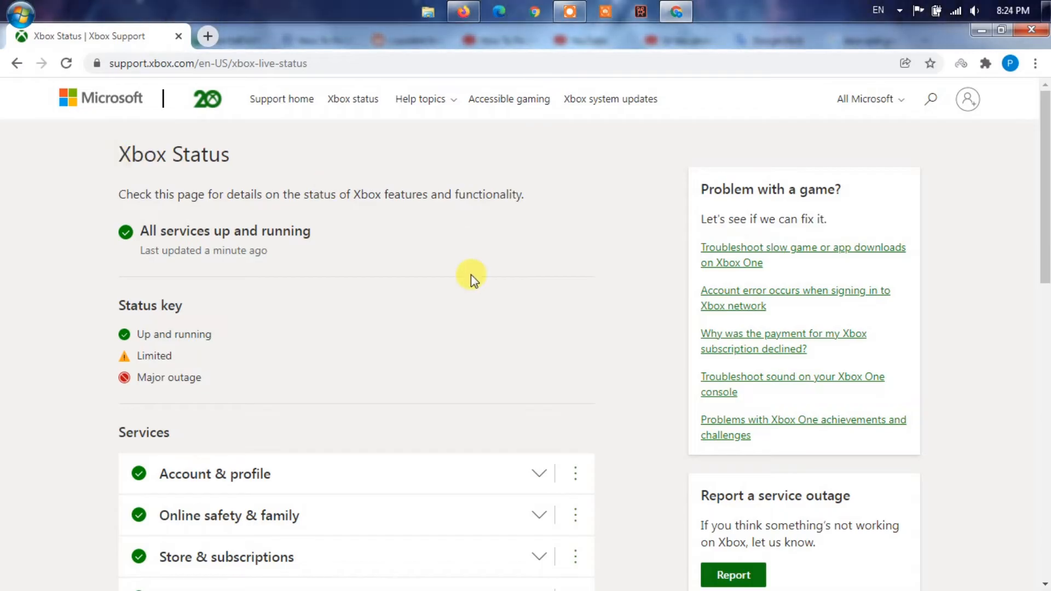
pyautogui.scroll(-3)
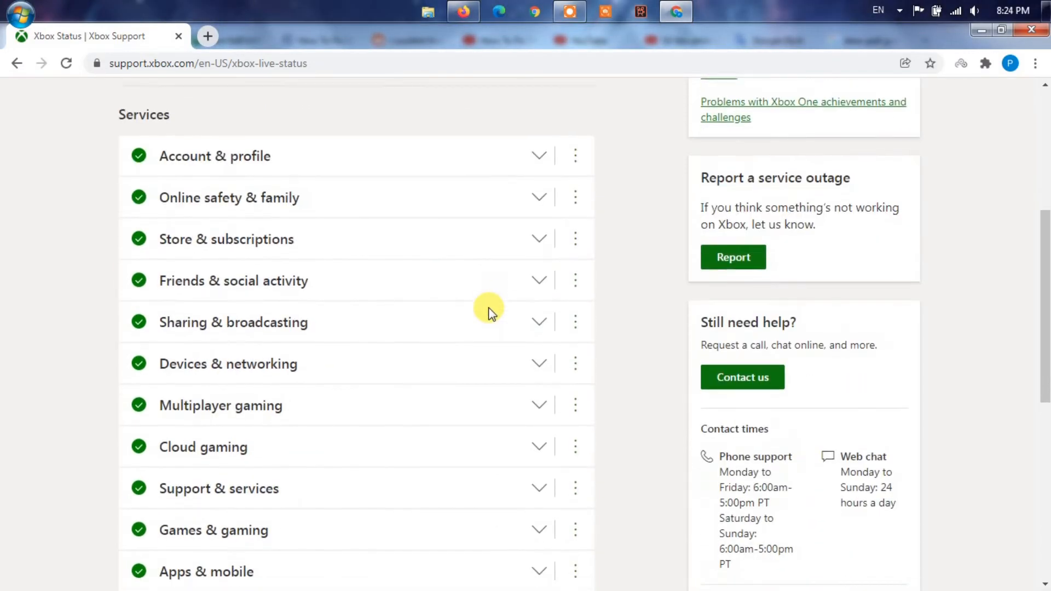
pyautogui.scroll(-3)
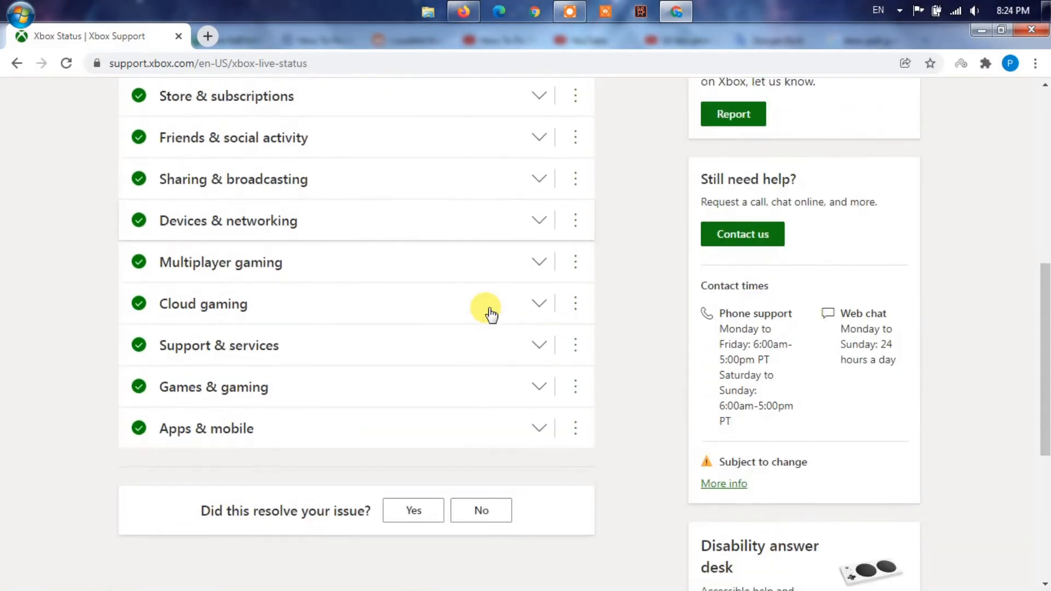
pyautogui.scroll(3)
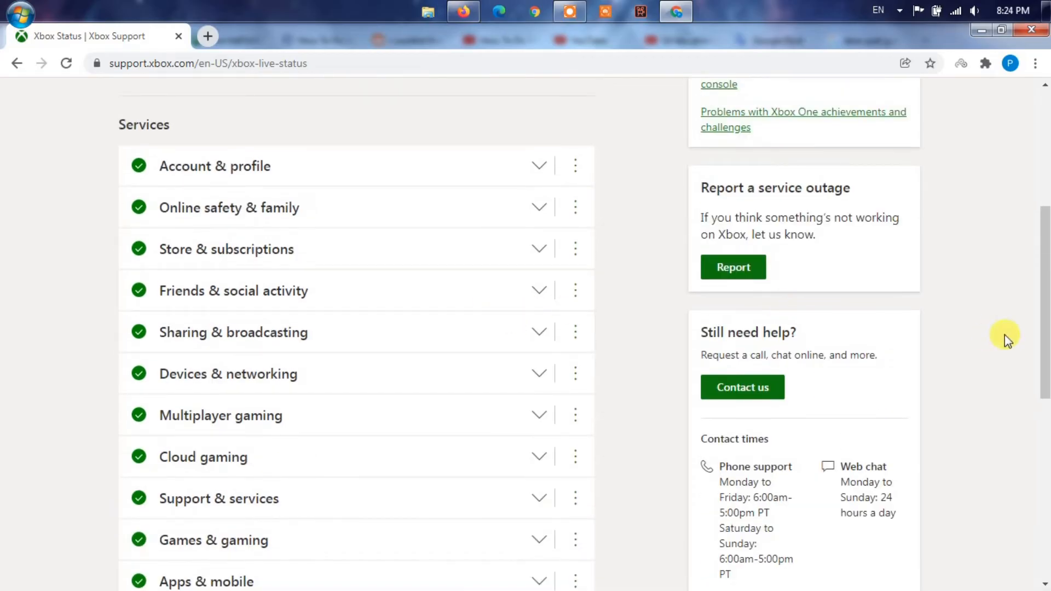
pyautogui.scroll(3)
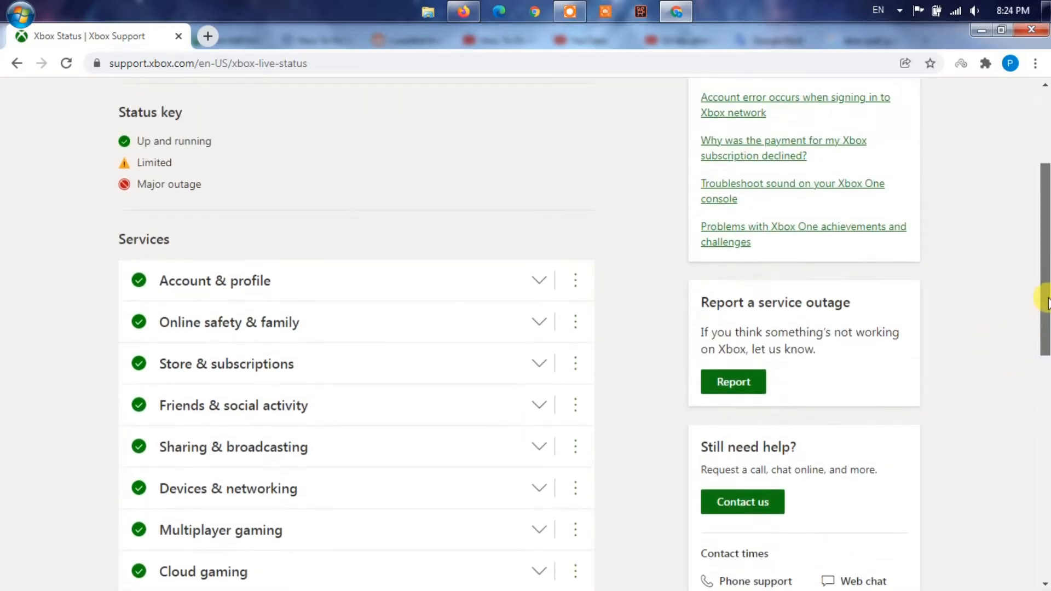
pyautogui.scroll(3)
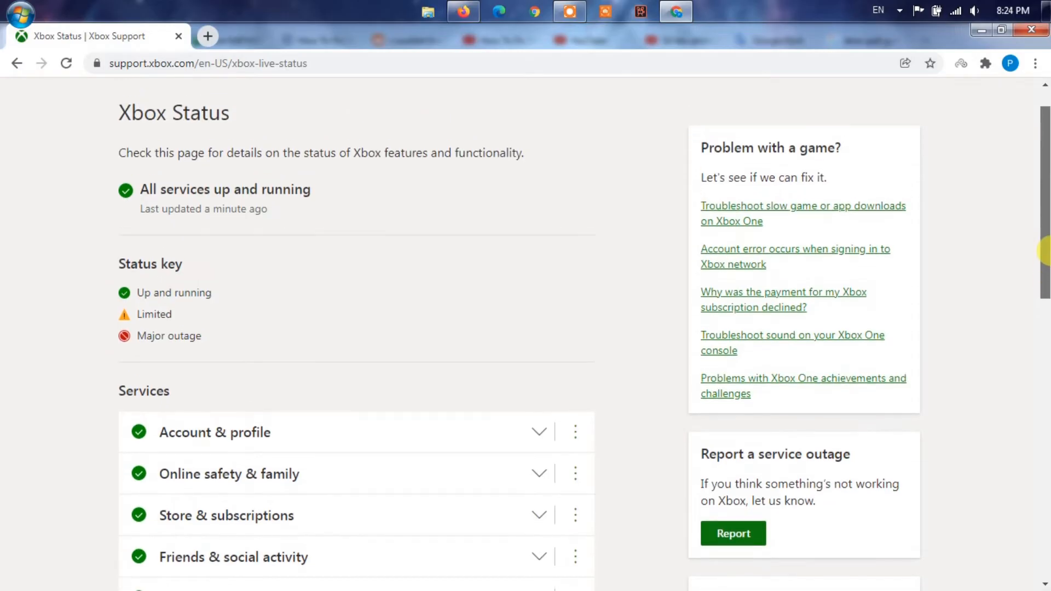
pyautogui.moveTo(529, 317)
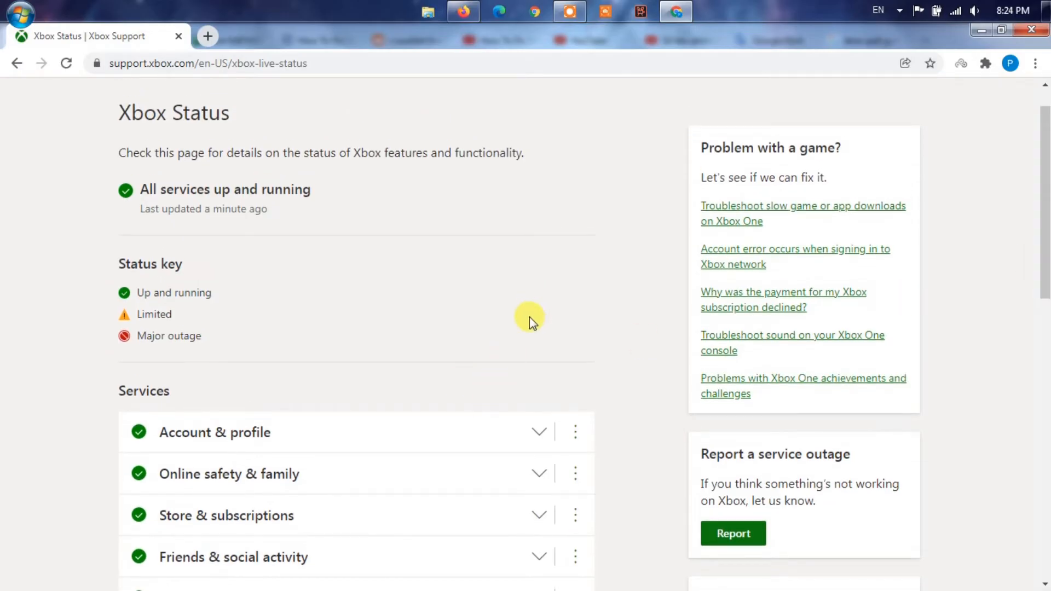
pyautogui.moveTo(619, 283)
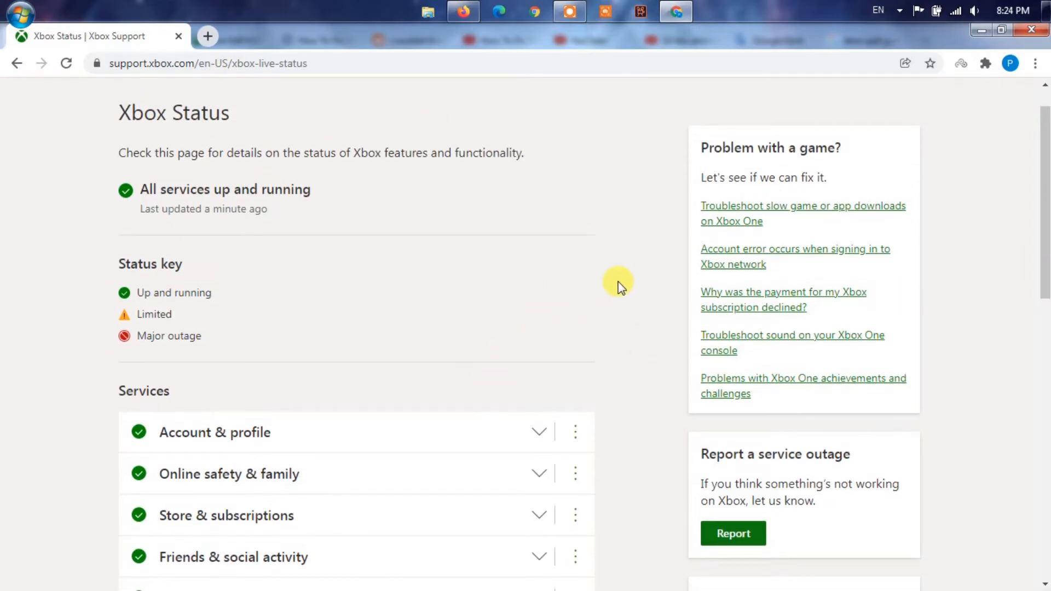